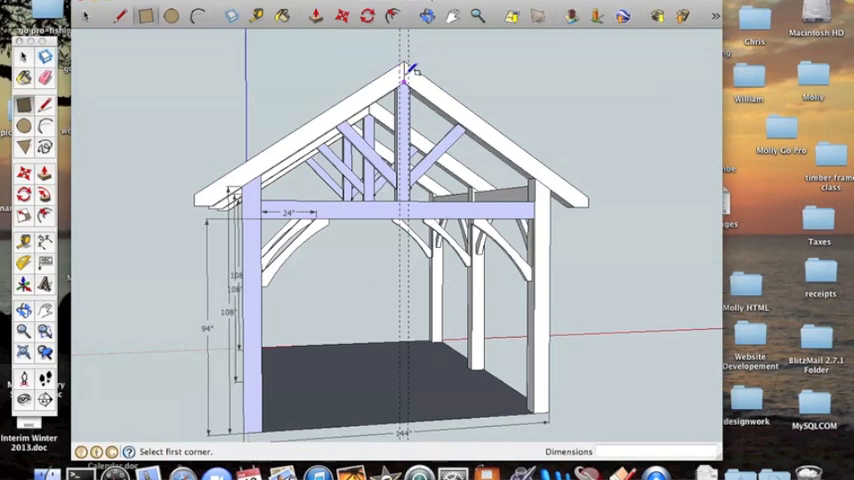
Start a dimension along the front roof rafter's slope between its ends
click(404, 74)
text(4', 6')
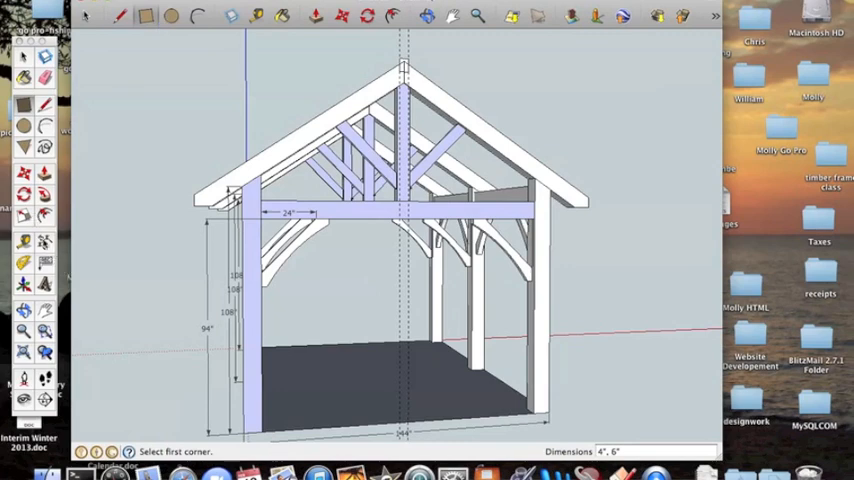
click(24, 242)
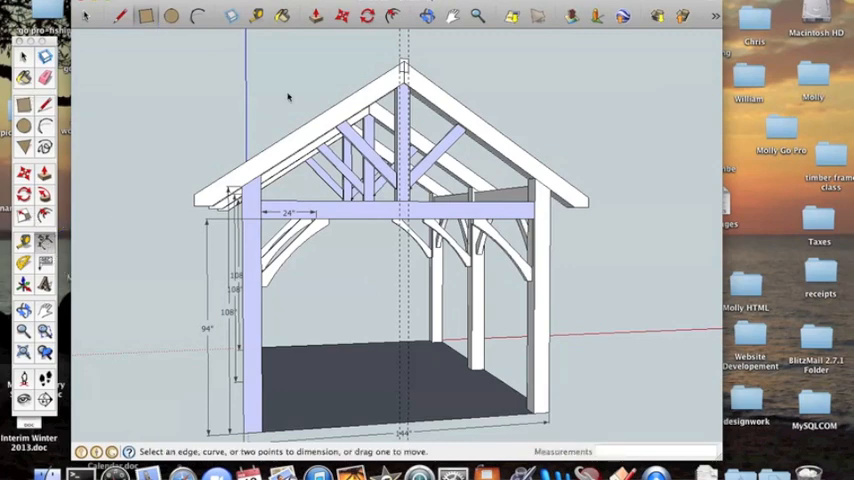
mouse_move(400, 70)
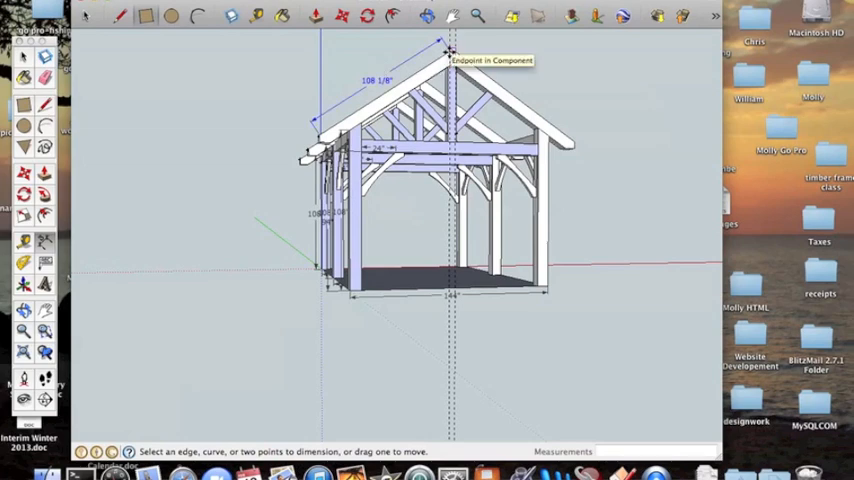
mouse_move(320, 136)
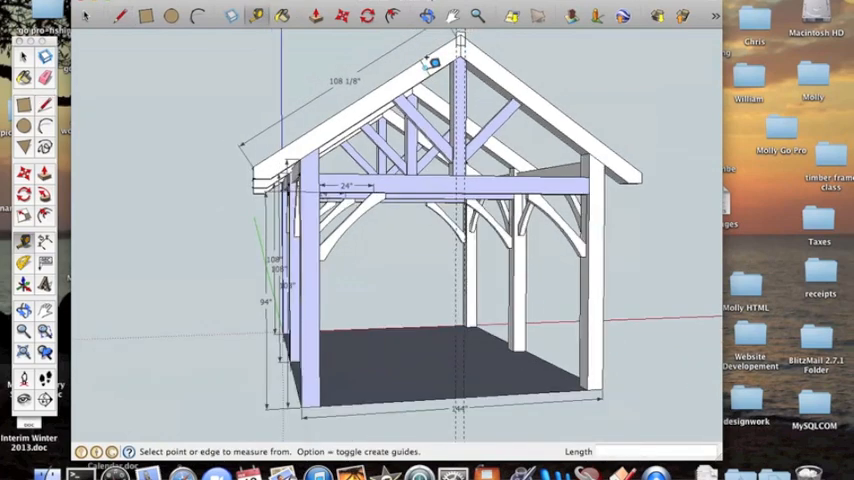
mouse_move(456, 60)
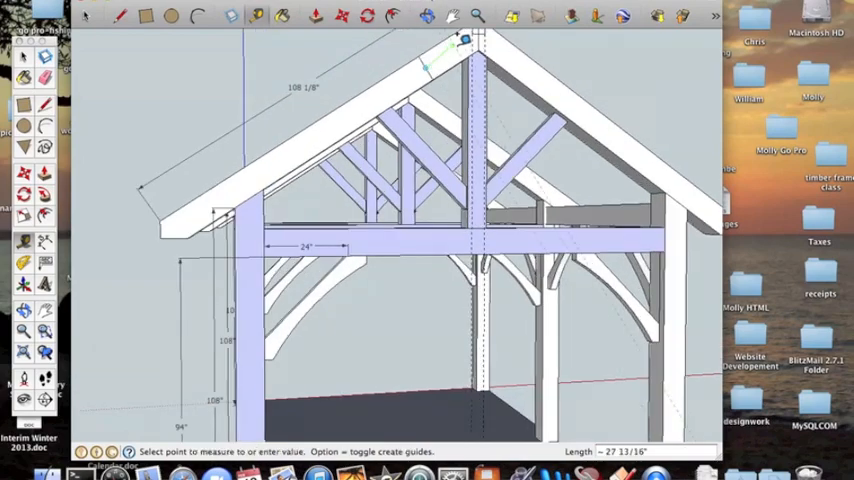
Zoom out to fit the roof slope before dragging parallel purlin guides off the rafter
scroll(down, 3)
text(27)
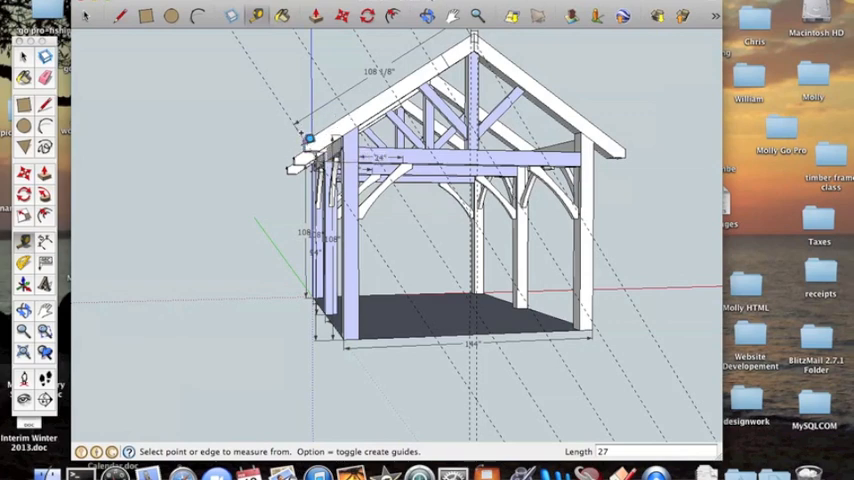
mouse_move(310, 140)
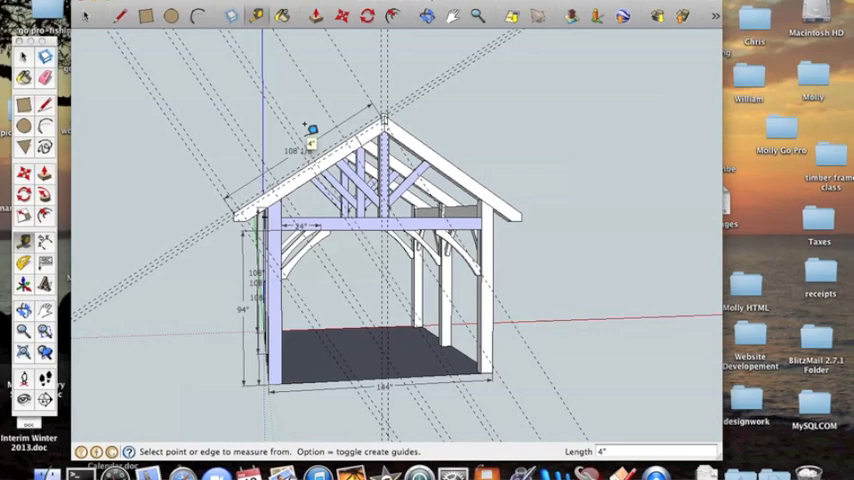
mouse_move(340, 108)
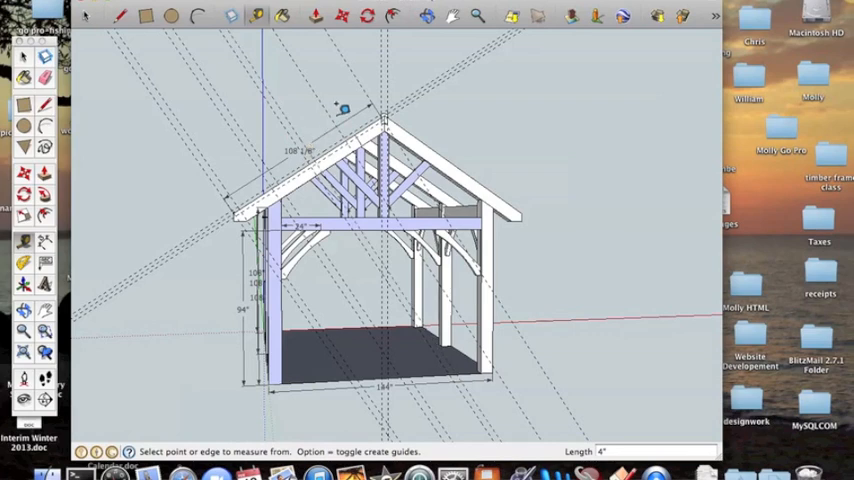
Add matching parallel purlin guides along the opposite slope's rafter edge
click(338, 110)
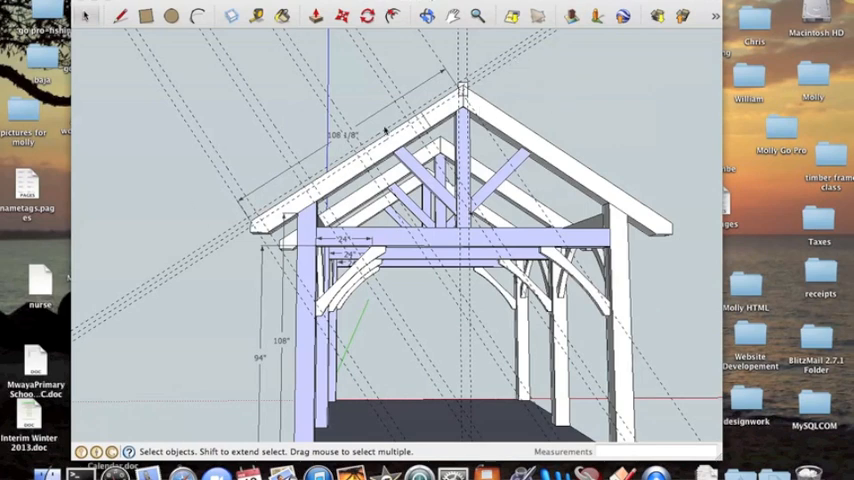
mouse_move(508, 118)
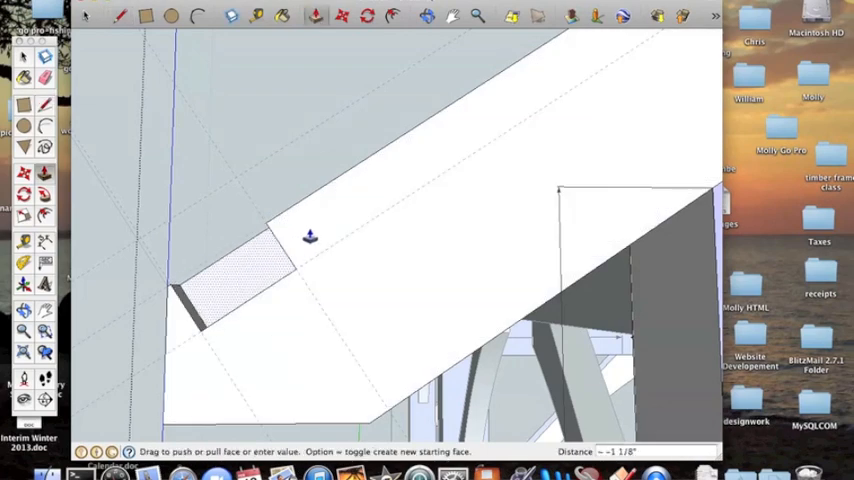
Push one face of the roof rafter inward slightly to reshape it
drag(310, 236, 268, 320)
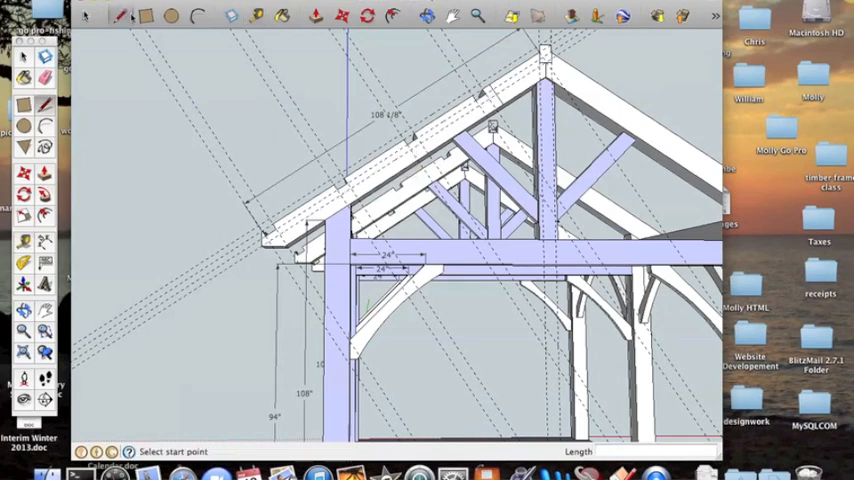
Draw small square purlin profiles on the rafter at the marked guide positions
click(270, 212)
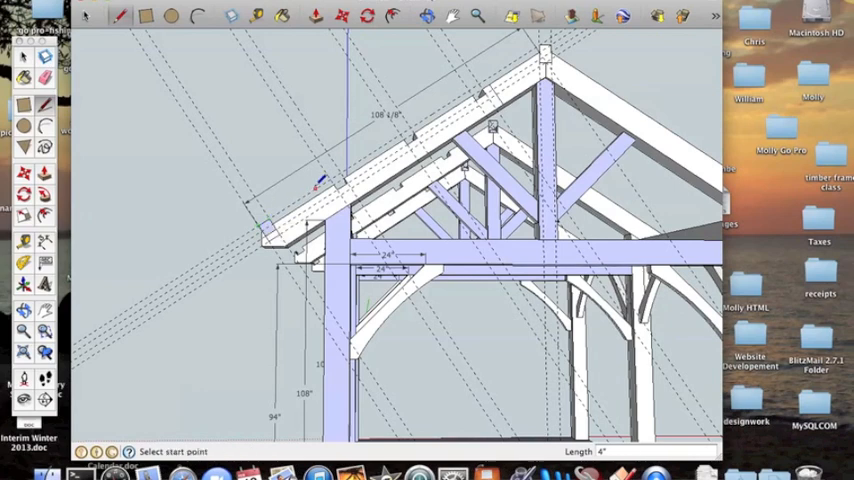
click(320, 180)
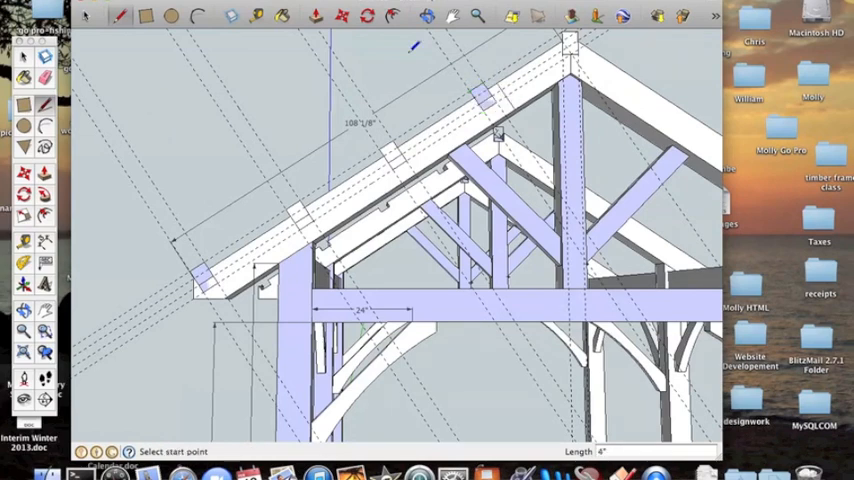
Push/Pull a purlin profile 18 along the roof length
click(316, 16)
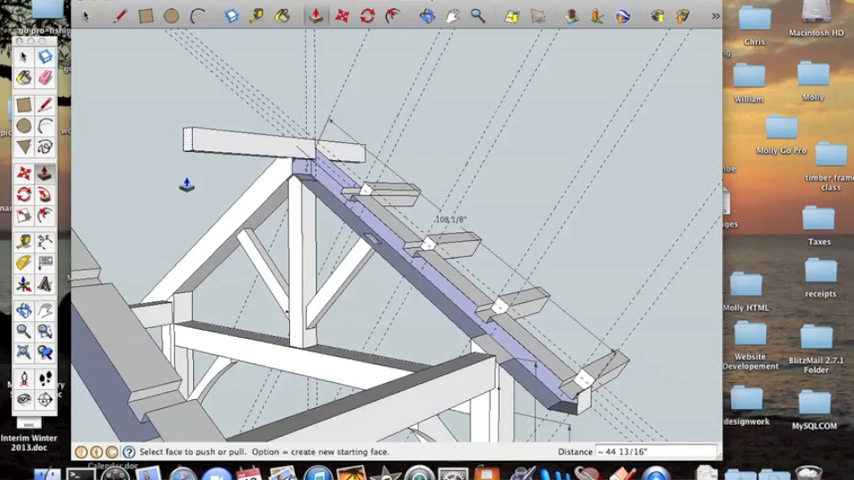
text(18)
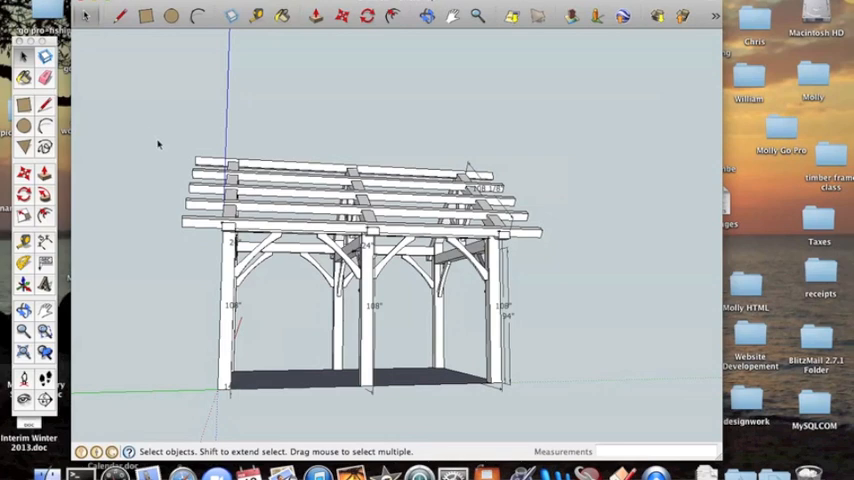
Window-select all purlins on the first slope and pick the base point to copy them
drag(152, 132, 566, 248)
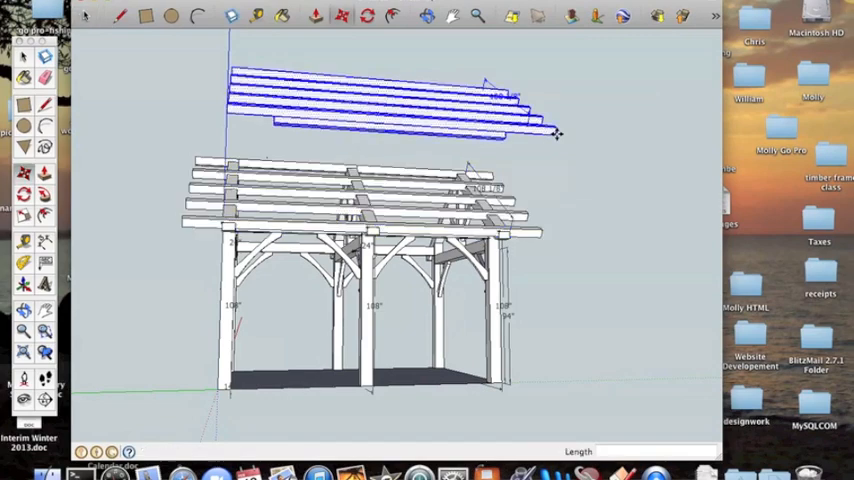
click(428, 16)
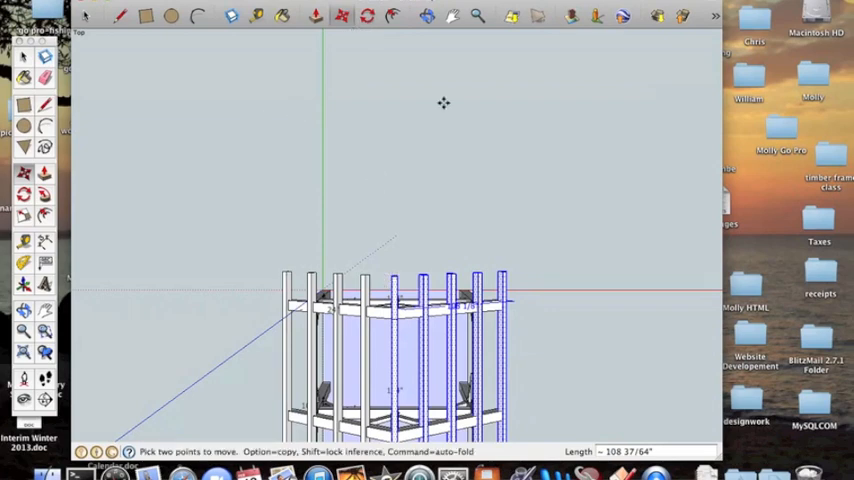
Set the copied purlins onto the other slope and check alignment from both sides
click(426, 16)
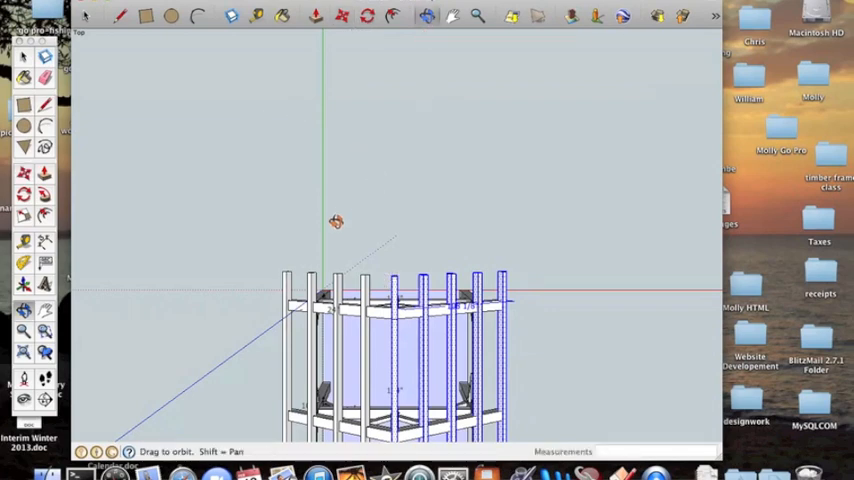
drag(336, 220, 428, 92)
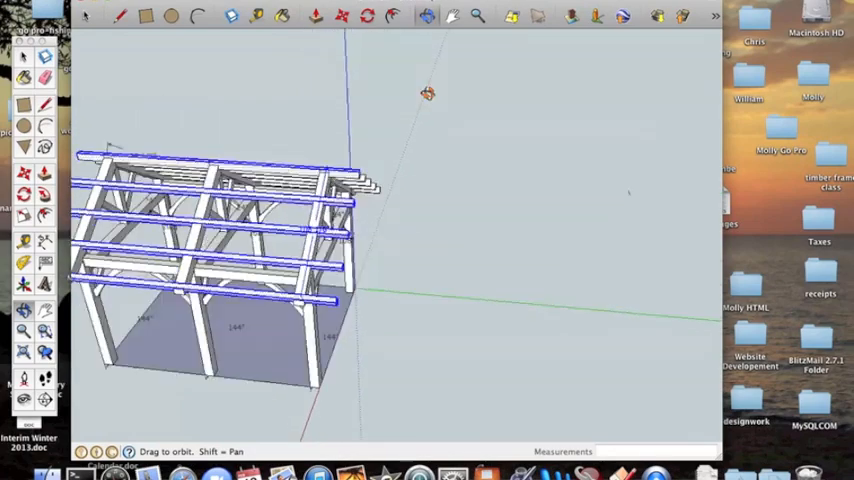
drag(428, 92, 160, 96)
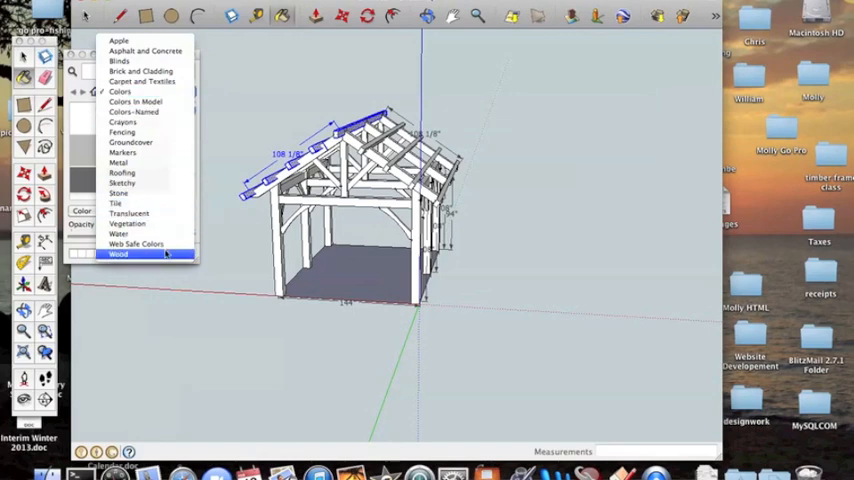
Choose the Wood collection in the Materials panel for painting the frame
click(118, 252)
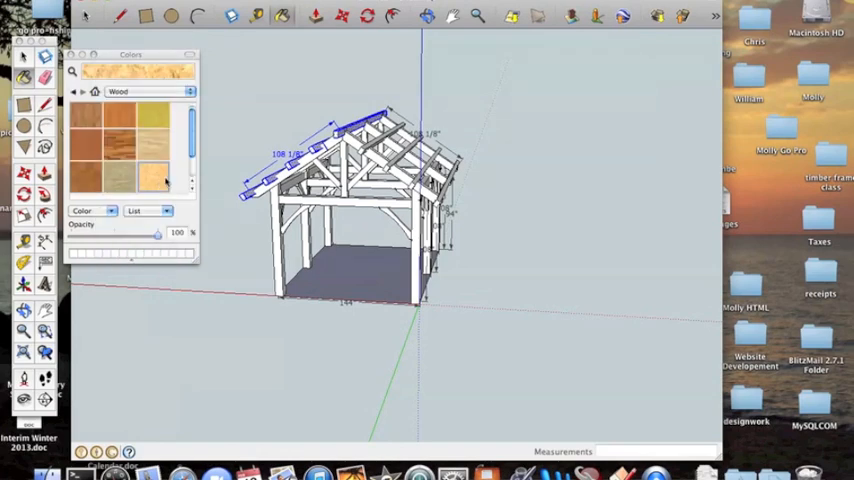